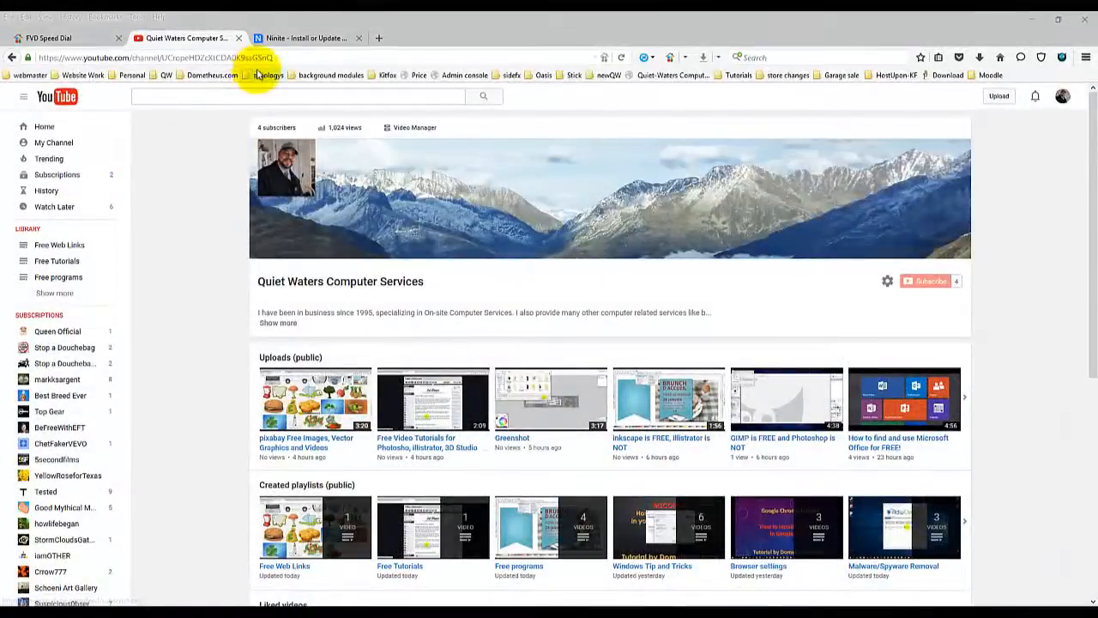
- Switch to the 'Ninite - Install or Update' tab showing the app checklist
left_click(304, 38)
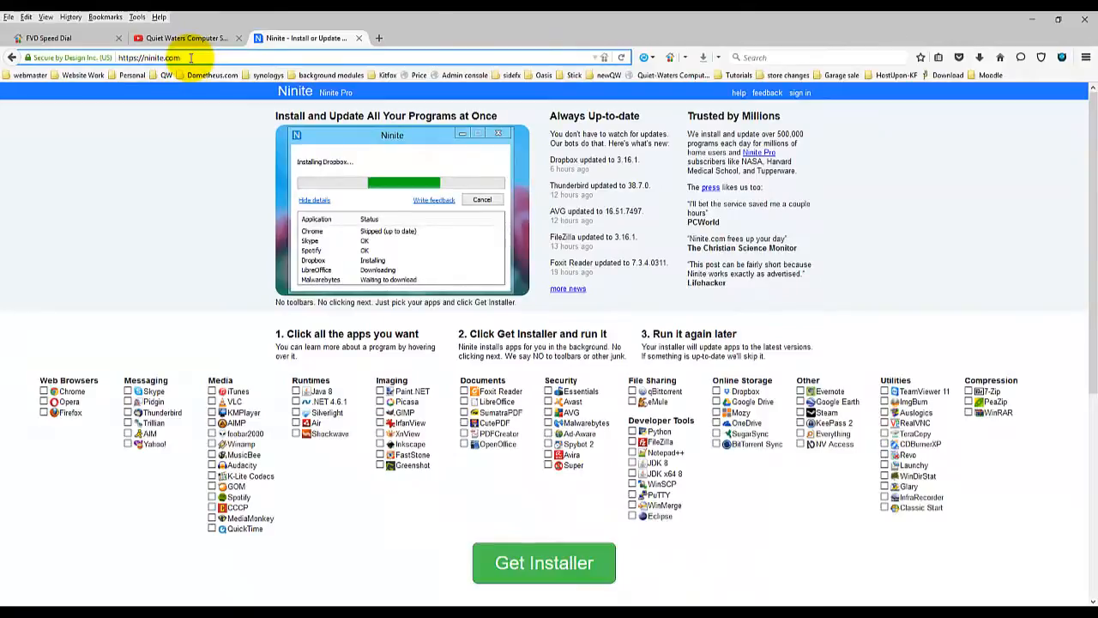
mouse_move(197, 213)
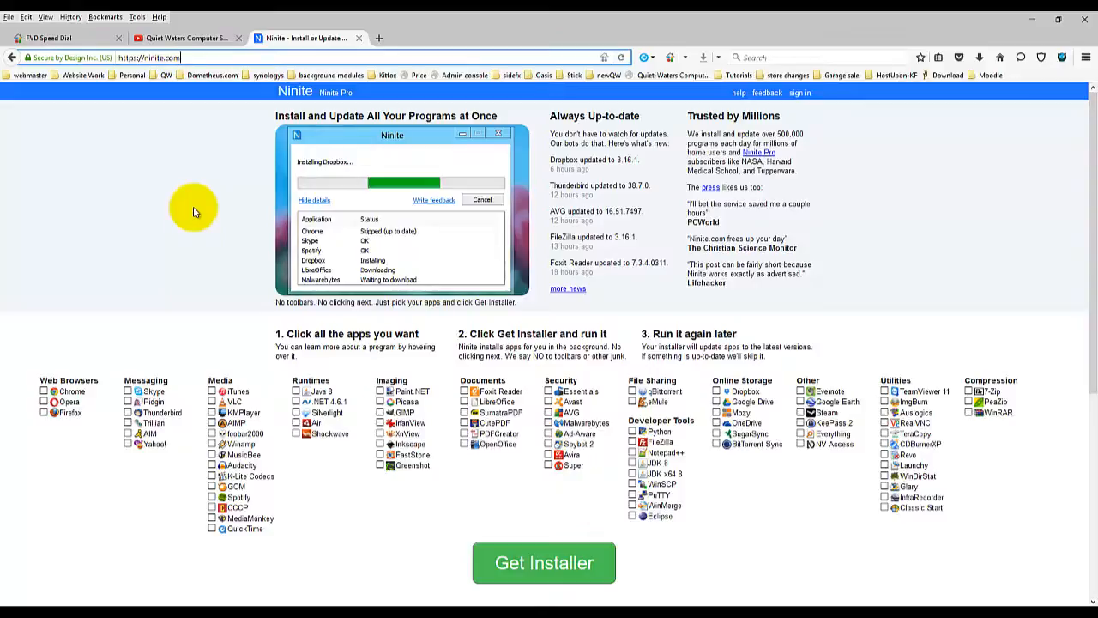
mouse_move(270, 189)
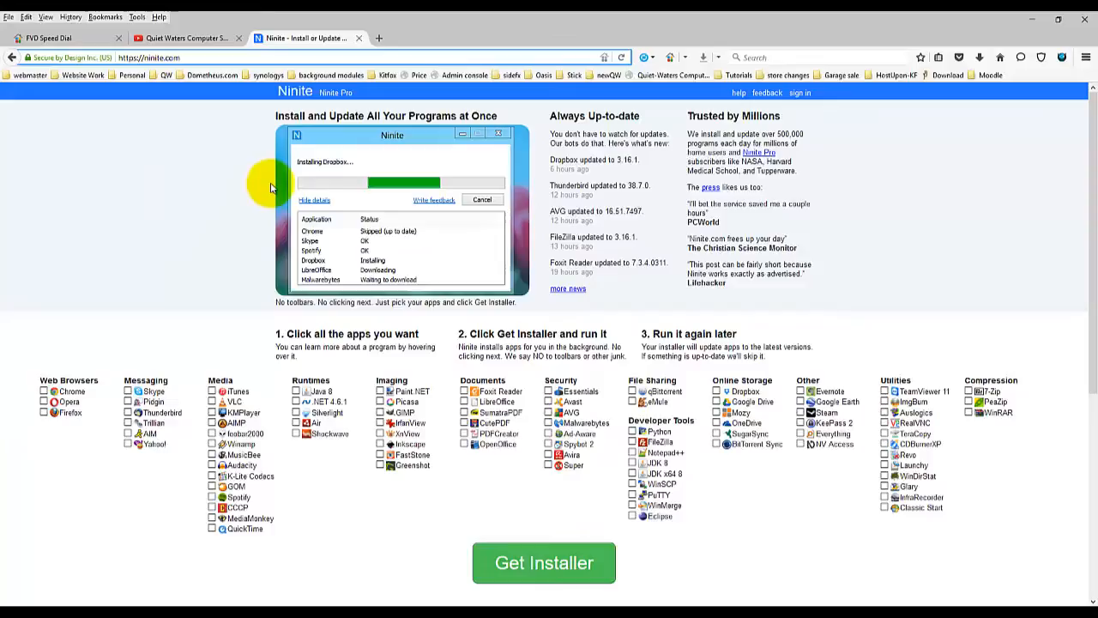
- Tick Auslogics, Glary and Classic Start, then generate the custom installer
scroll("down", 3)
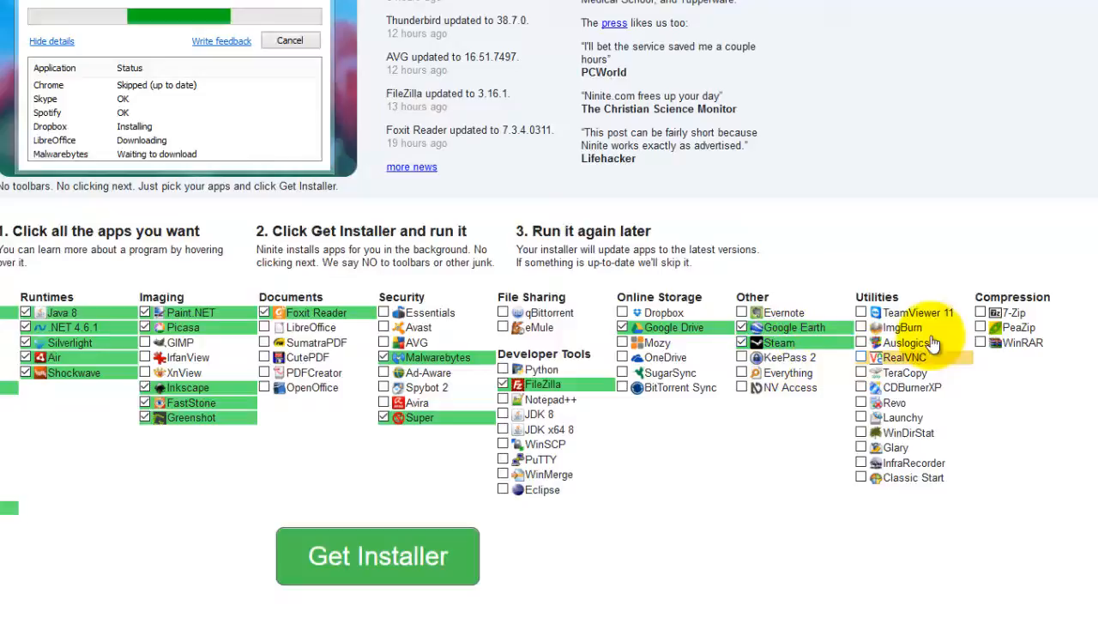
left_click(862, 312)
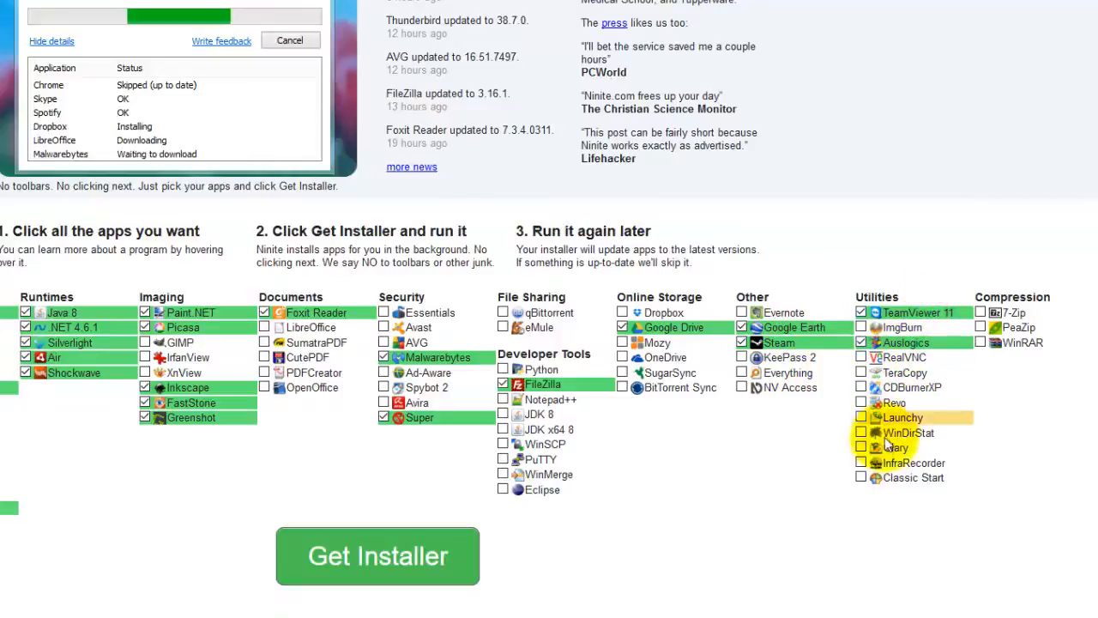
left_click(862, 447)
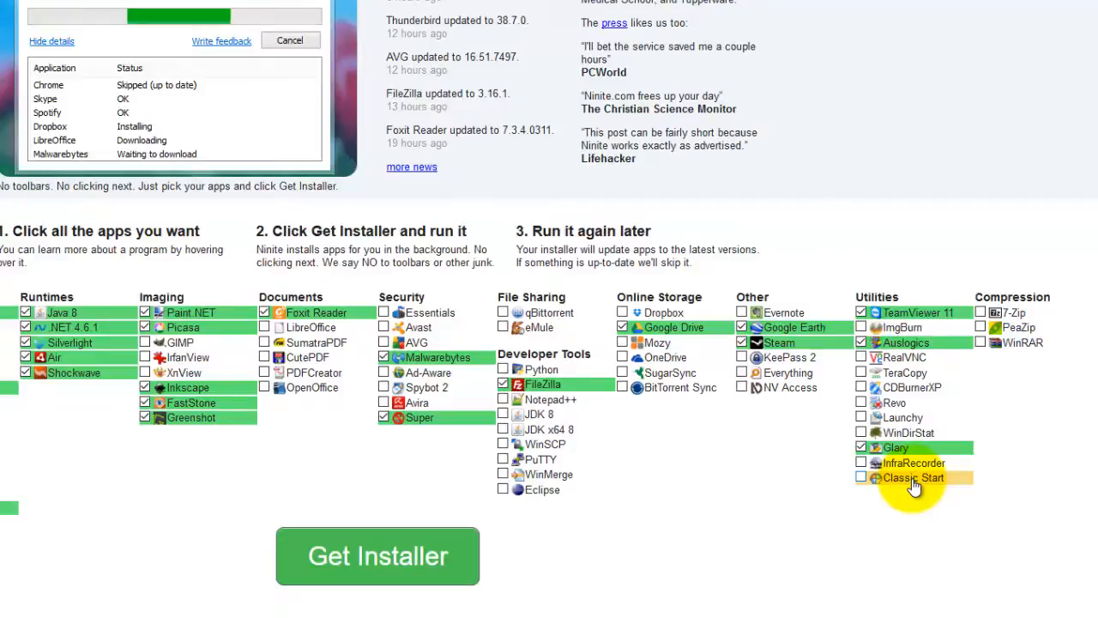
left_click(861, 478)
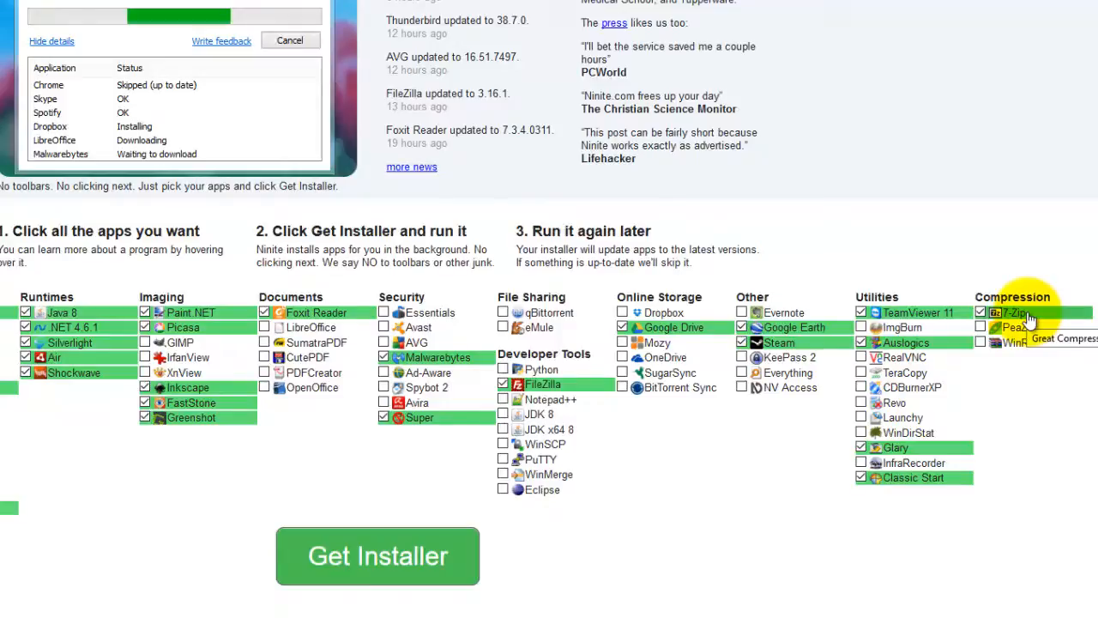
mouse_move(1055, 463)
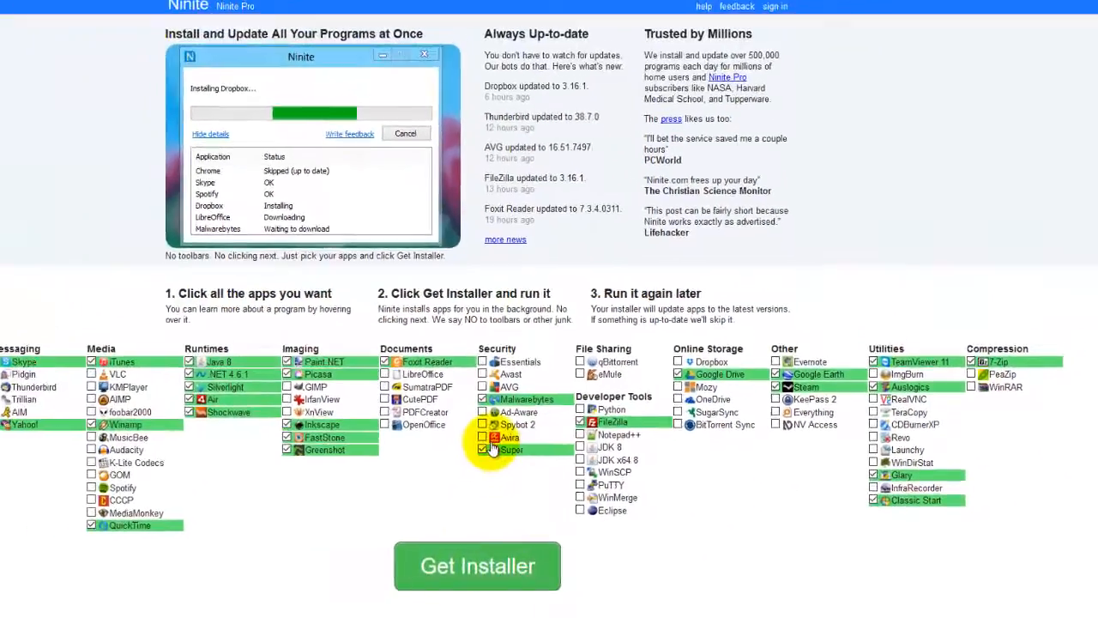
left_click(477, 566)
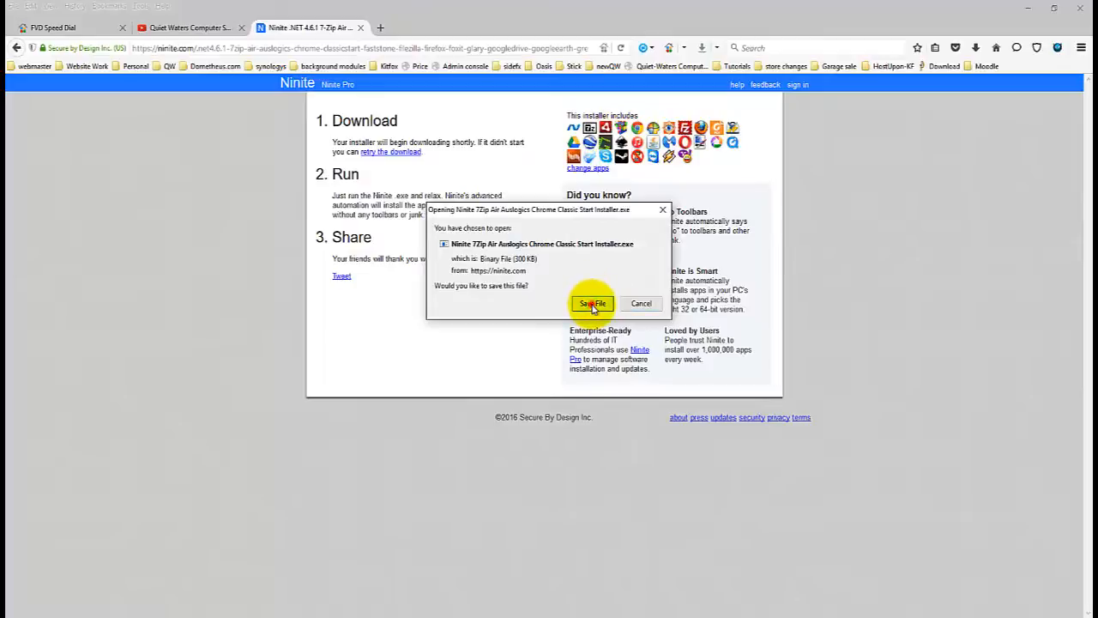
- Save the Ninite installer file to the Desktop and minimize Firefox
left_click(592, 303)
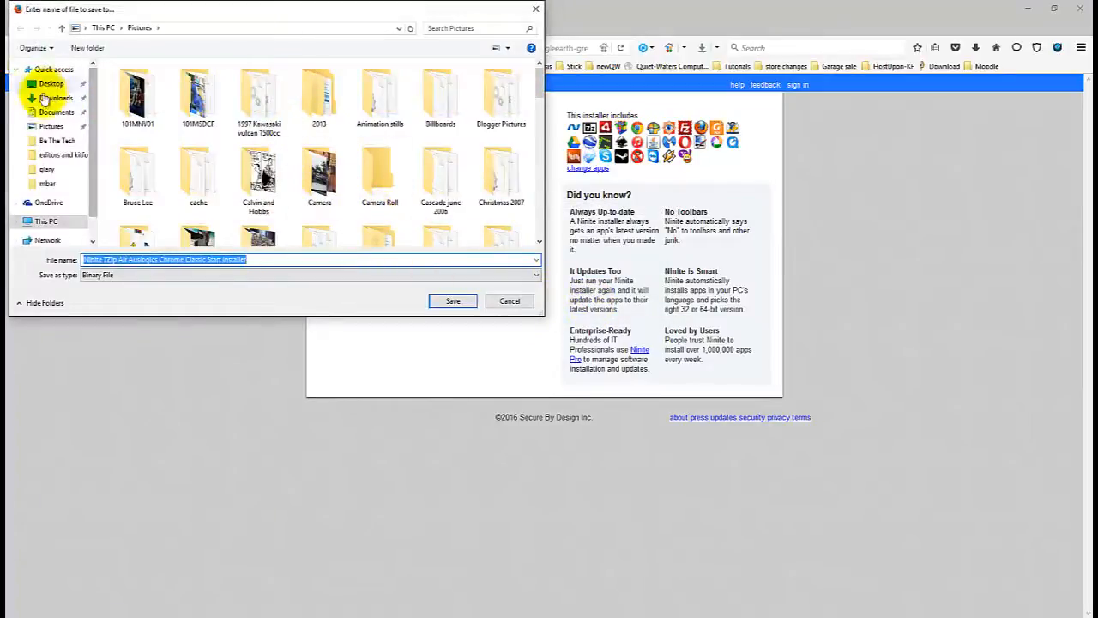
left_click(453, 301)
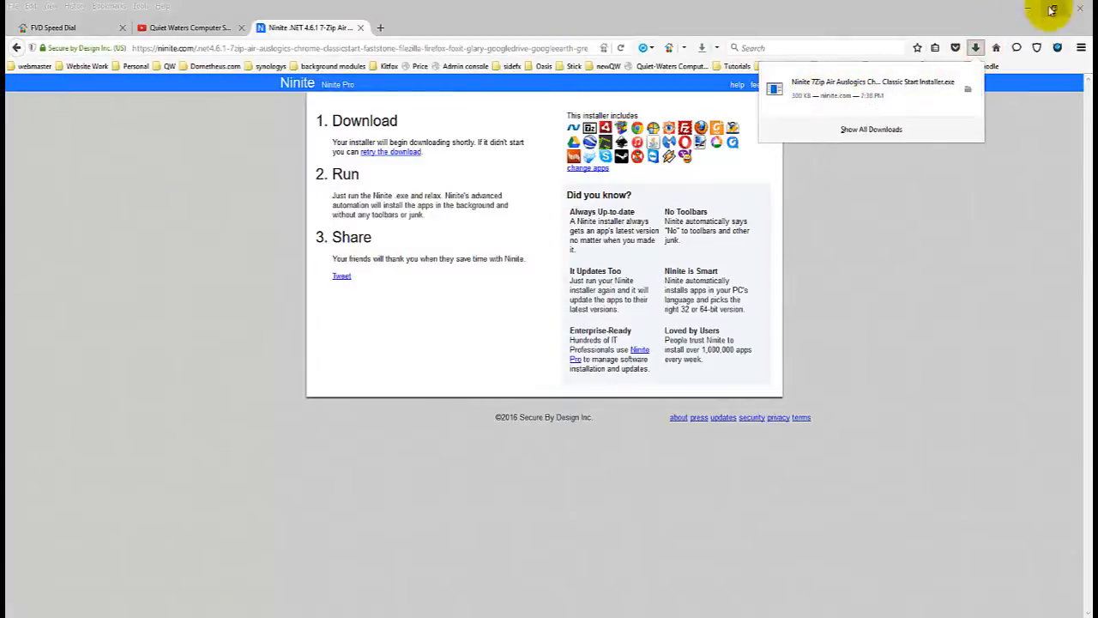
left_click(1051, 9)
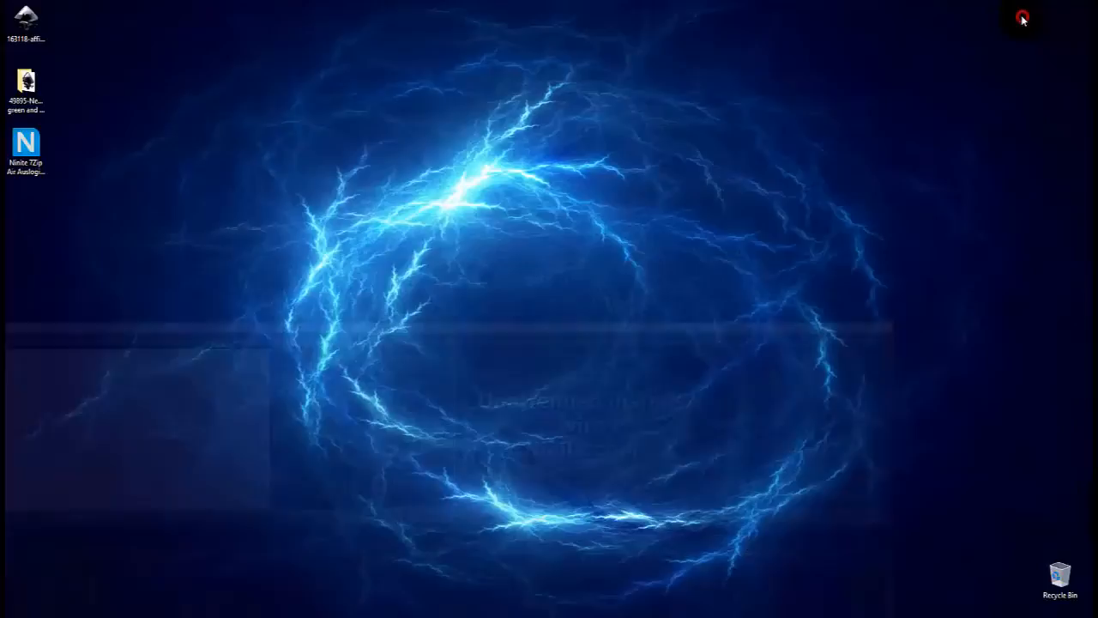
- Drag the installer to the desktop centre, launch it and allow it past the security warning
left_click_drag(26, 143, 500, 291)
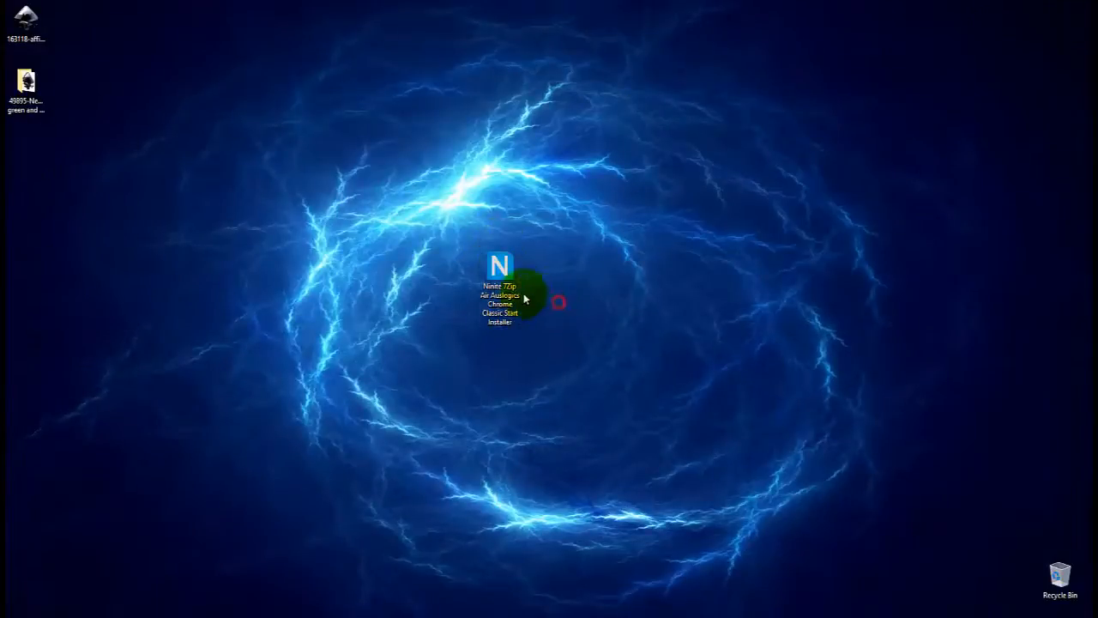
double_click(500, 266)
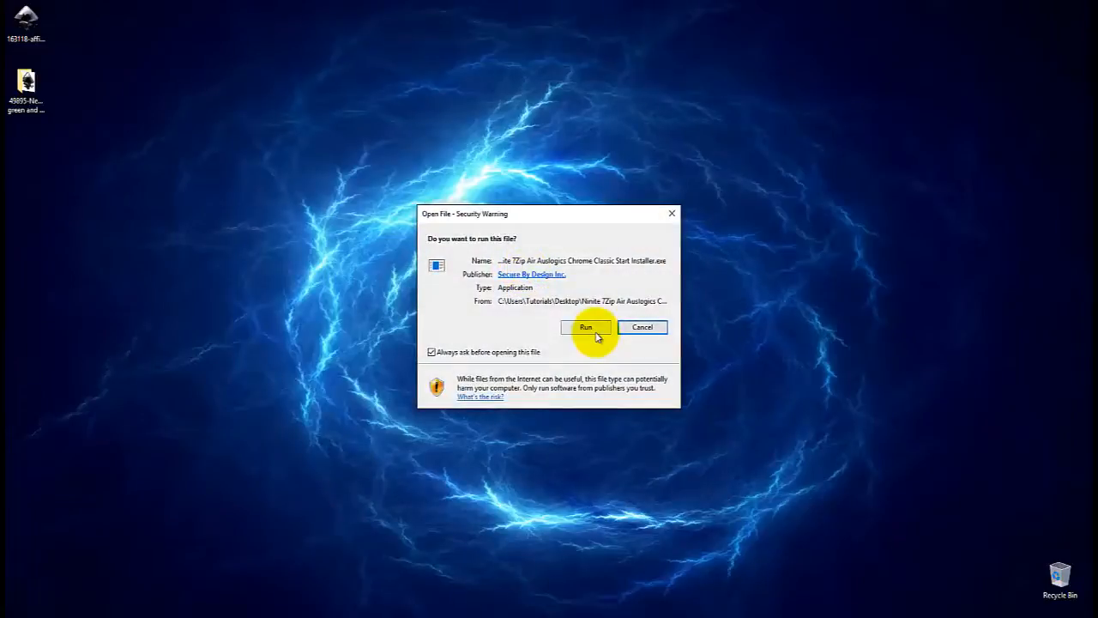
left_click(586, 327)
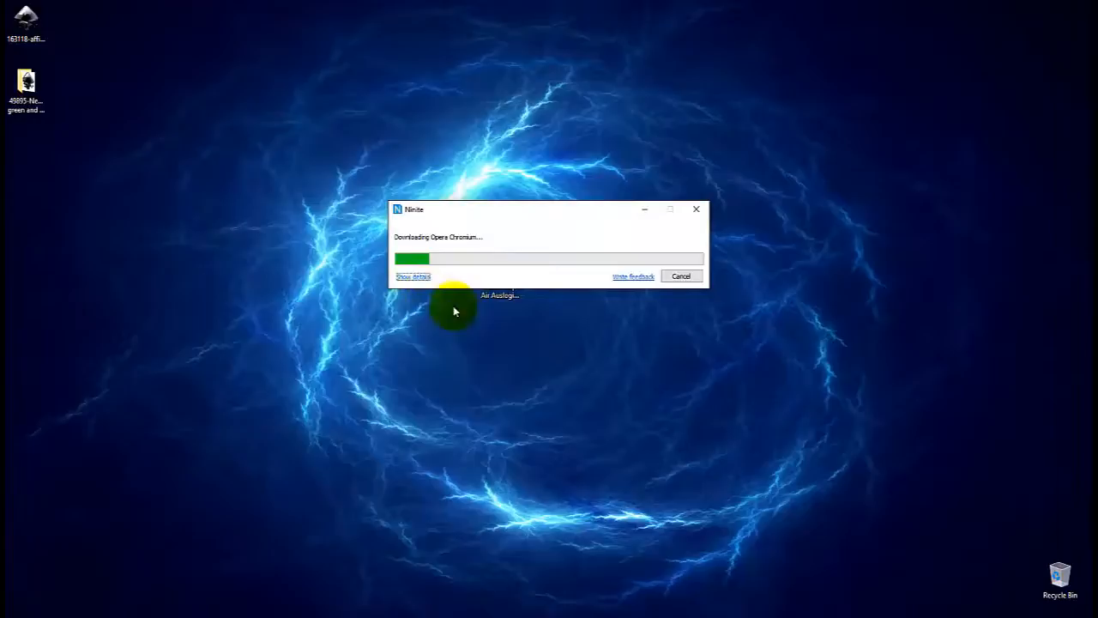
- Show details to list per-app status, with Opera Chromium downloading first
left_click(411, 276)
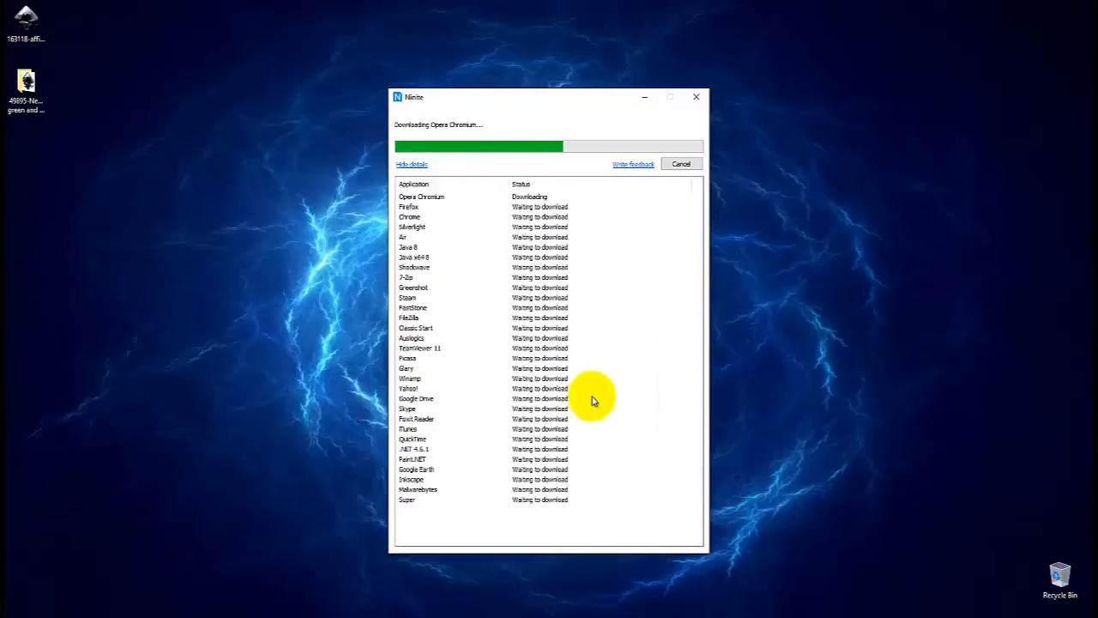
mouse_move(536, 206)
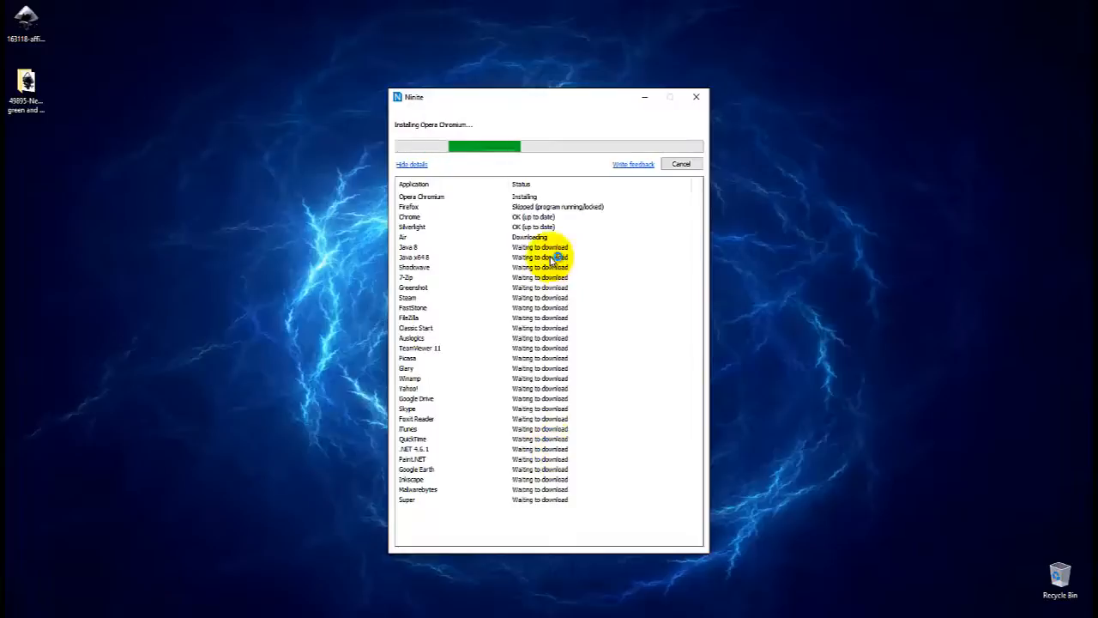
mouse_move(275, 575)
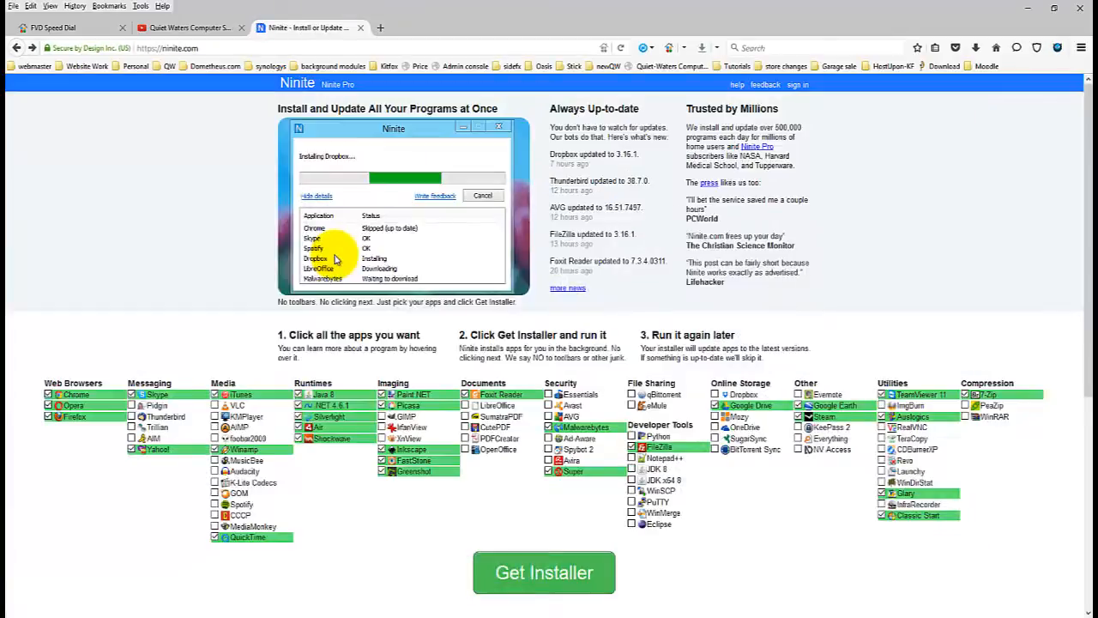
mouse_move(999, 26)
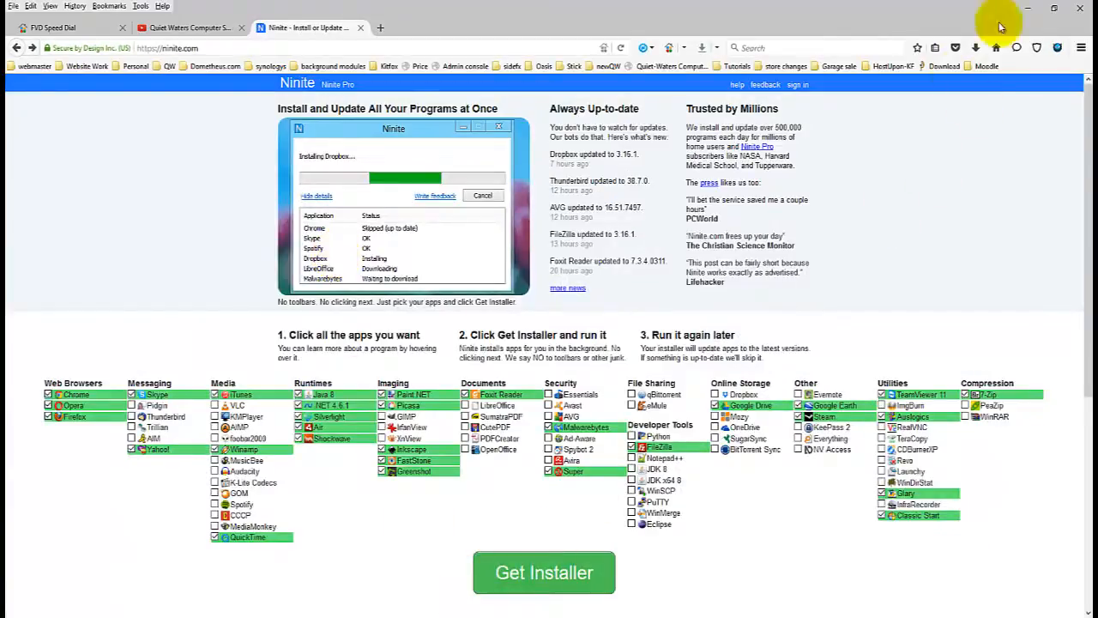